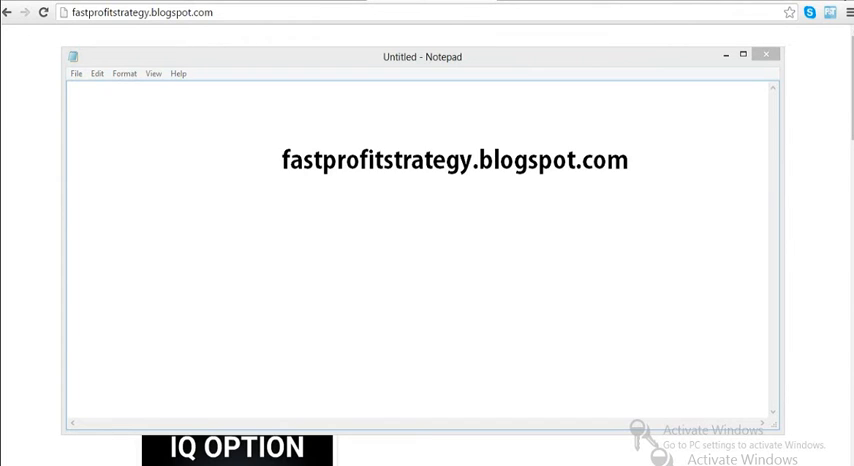
Minimize Notepad and scroll the Fast Profit Strategy blog down to its Part 2 tutorial video.
{"action": "left_click_drag", "start_coordinate": [284, 160], "coordinate": [436, 160]}
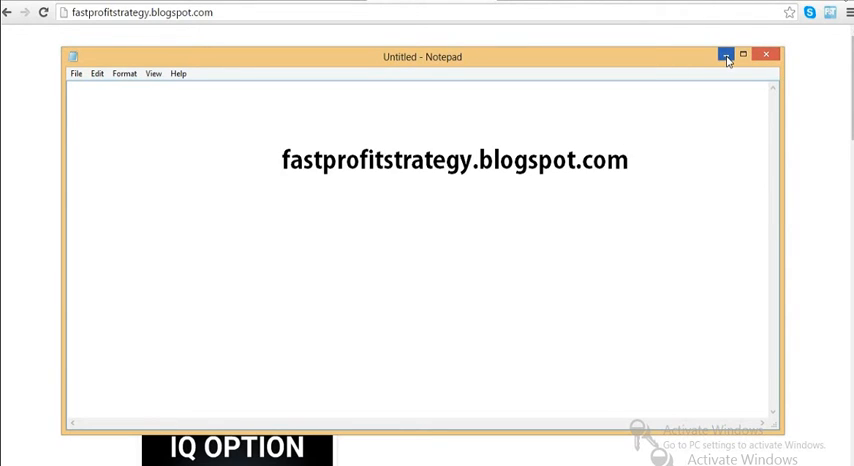
{"action": "left_click", "coordinate": [724, 54]}
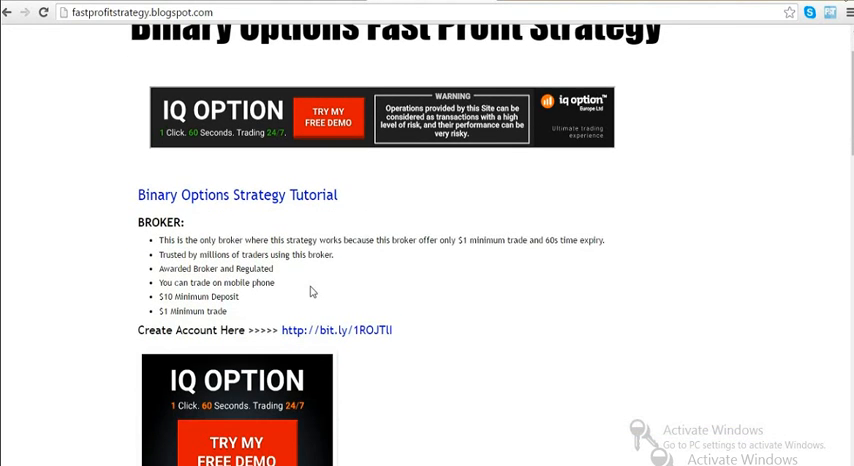
{"action": "scroll", "scroll_direction": "down", "scroll_amount": 3}
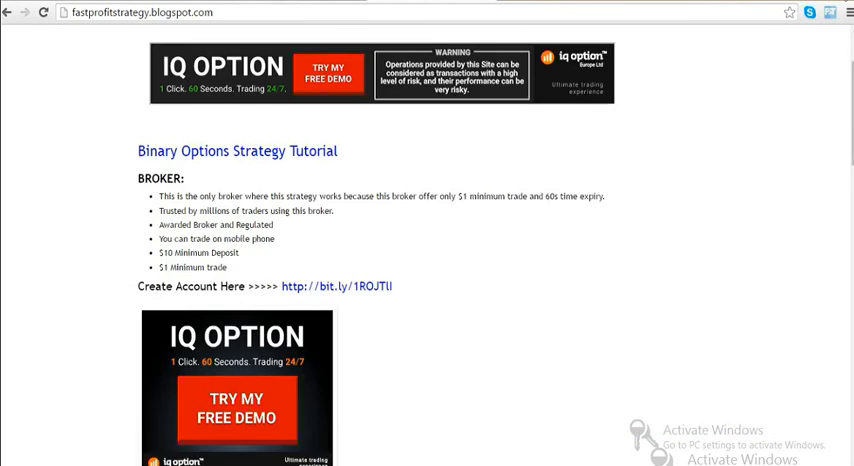
{"action": "scroll", "scroll_direction": "down", "scroll_amount": 3}
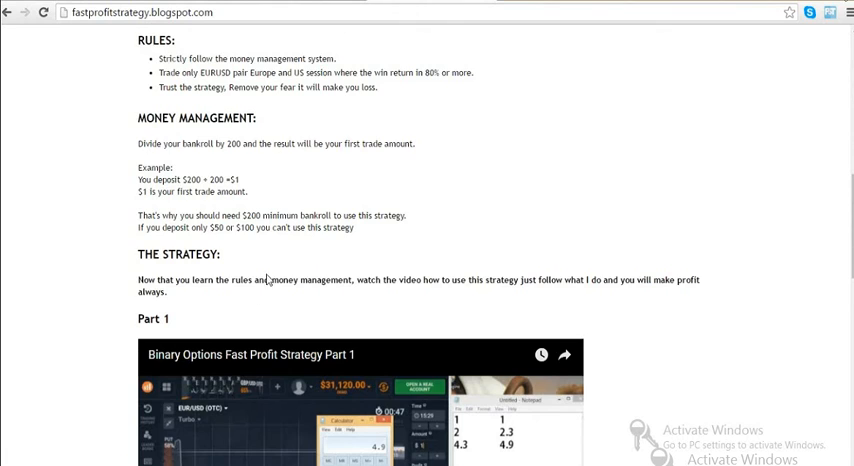
{"action": "scroll", "scroll_direction": "down", "scroll_amount": 3}
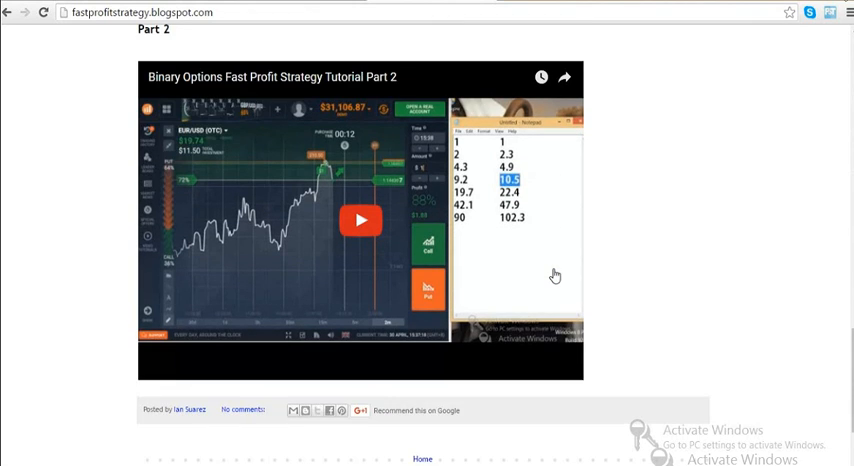